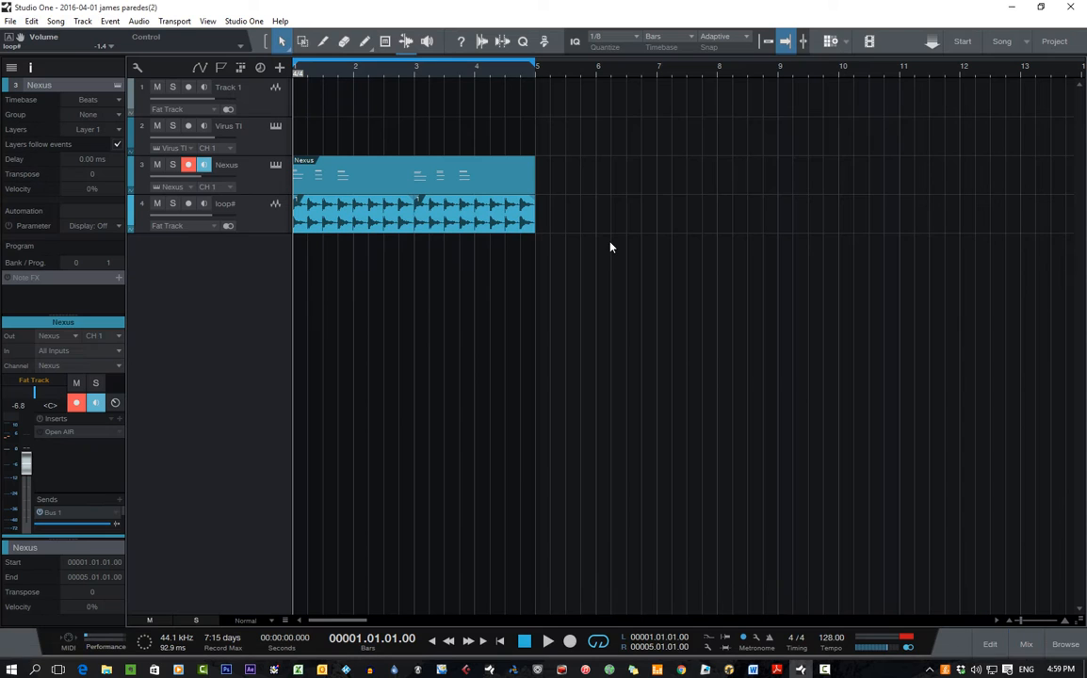
pyautogui.moveTo(794, 226)
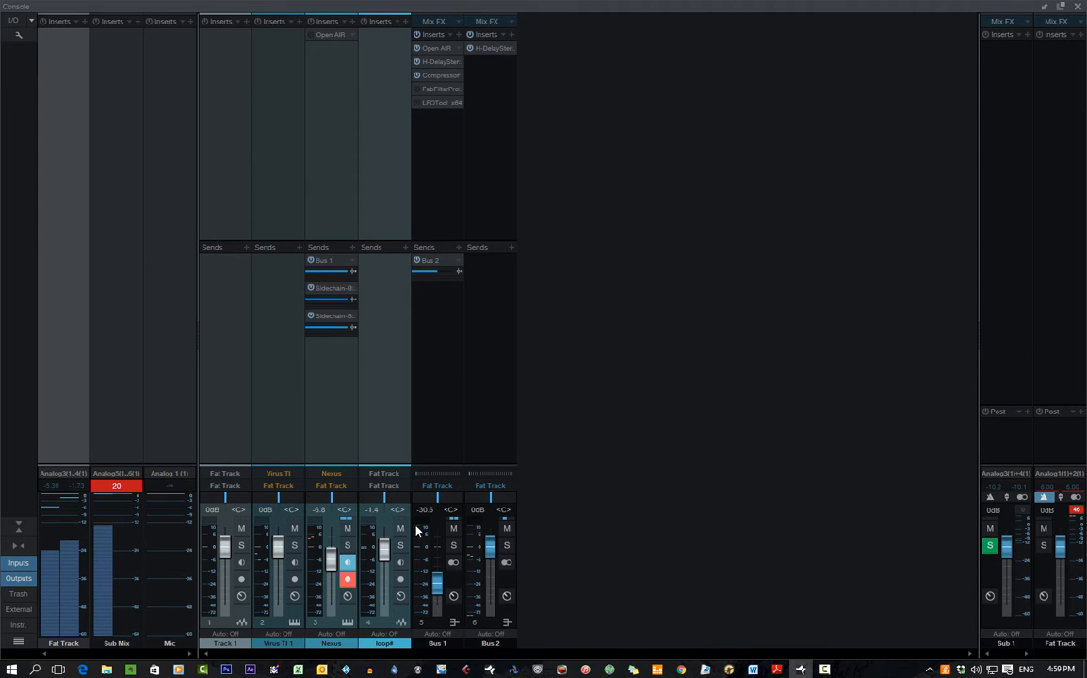
# Switch from the arrangement to the mixer console showing the reverb bus channel strips
pyautogui.click(452, 528)
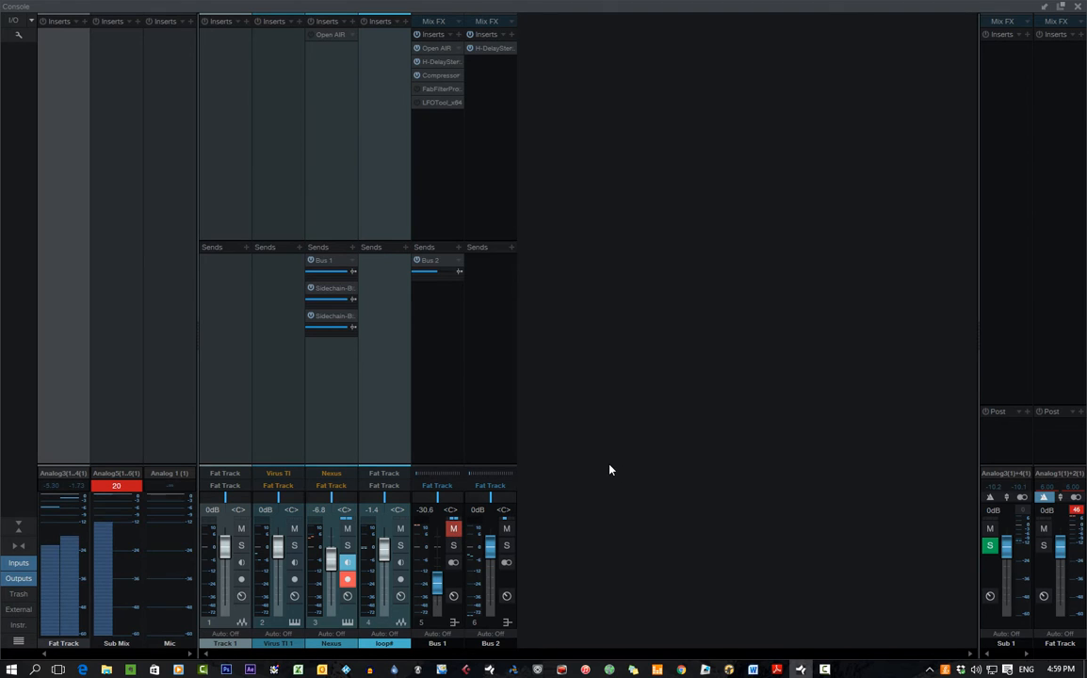
pyautogui.click(452, 527)
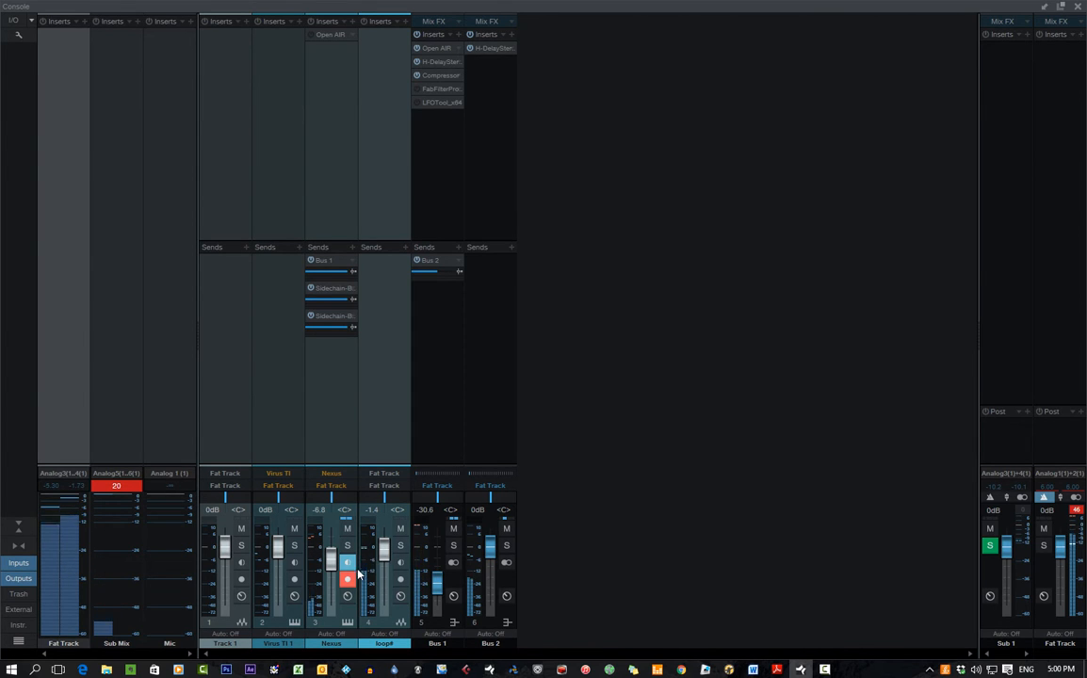
pyautogui.moveTo(347, 562)
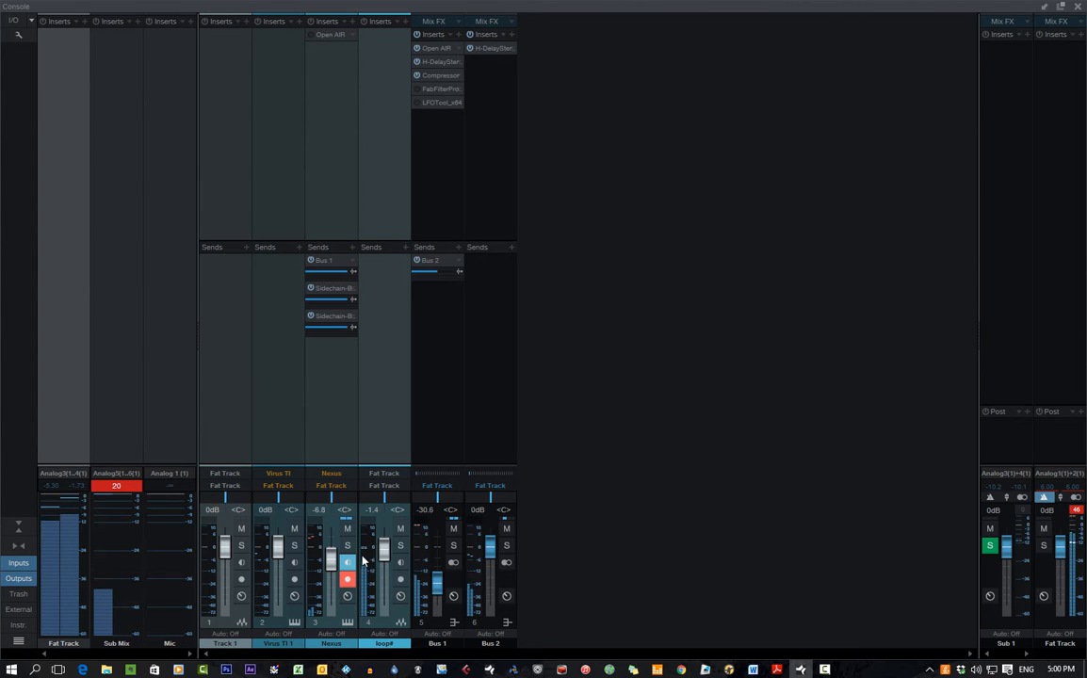
pyautogui.moveTo(386, 561)
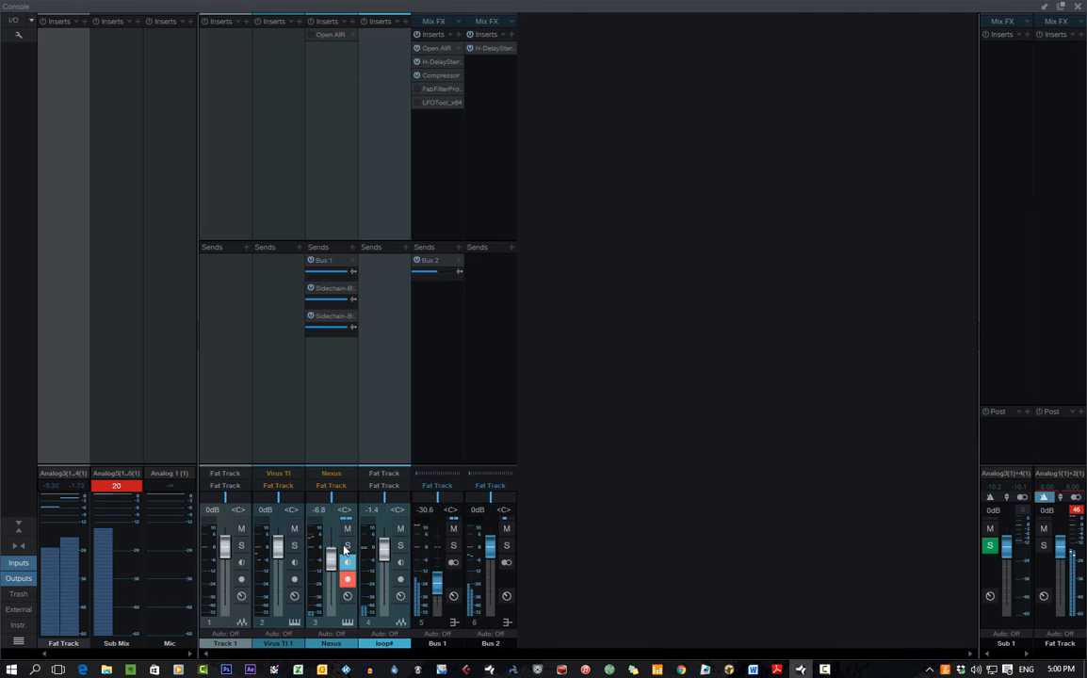
pyautogui.click(453, 528)
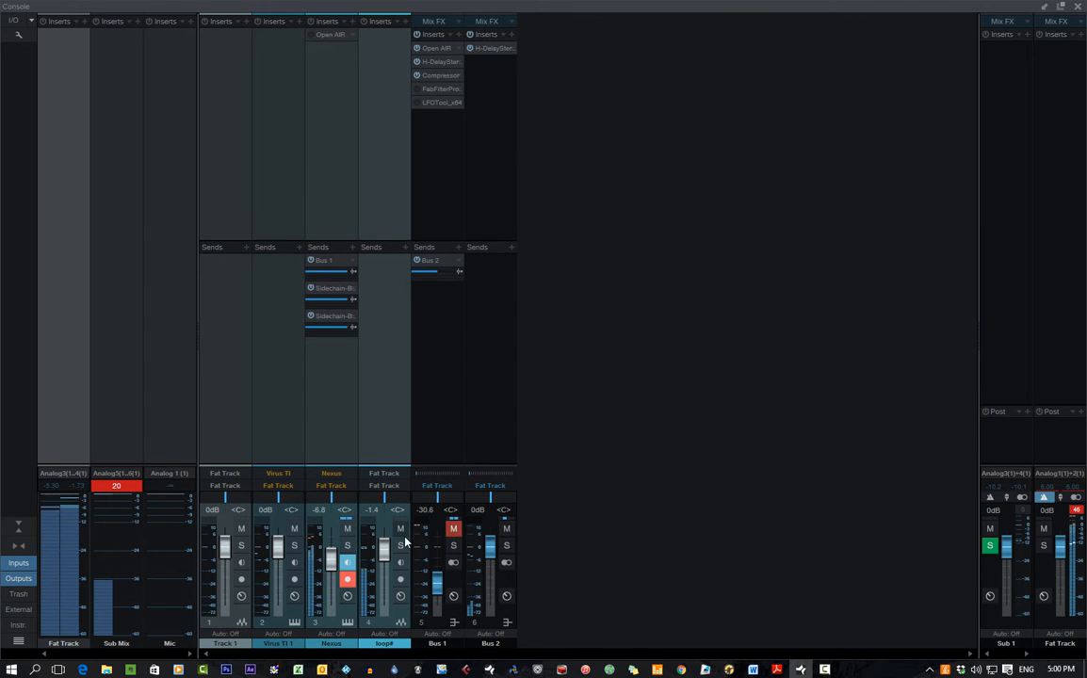
pyautogui.click(399, 527)
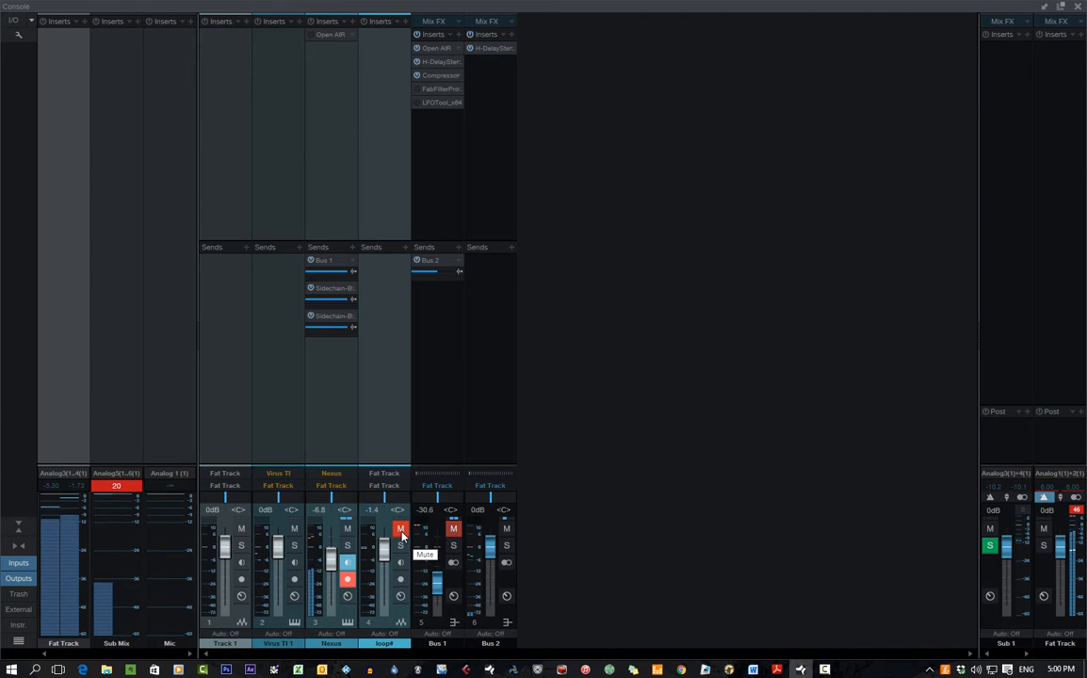
pyautogui.click(399, 527)
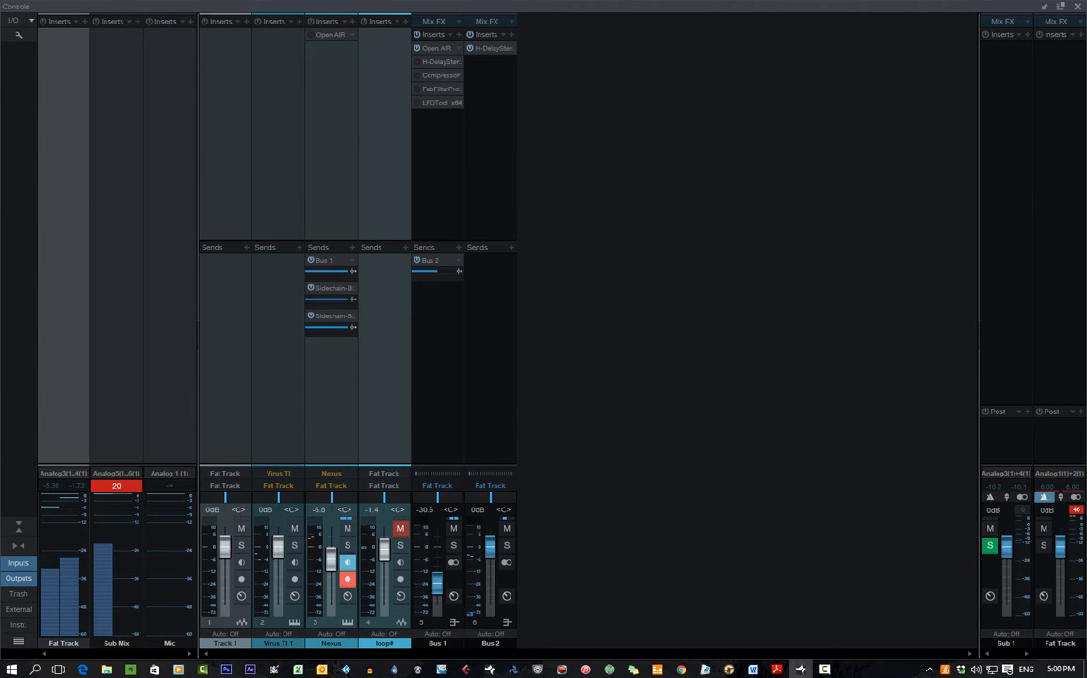
pyautogui.click(437, 49)
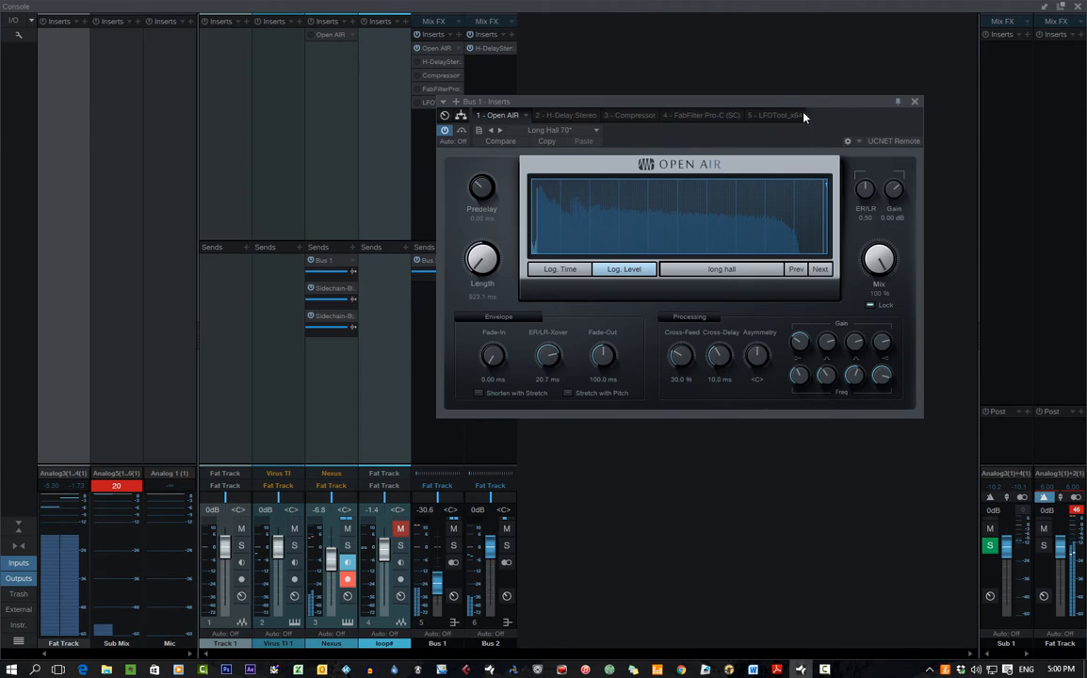
pyautogui.click(912, 101)
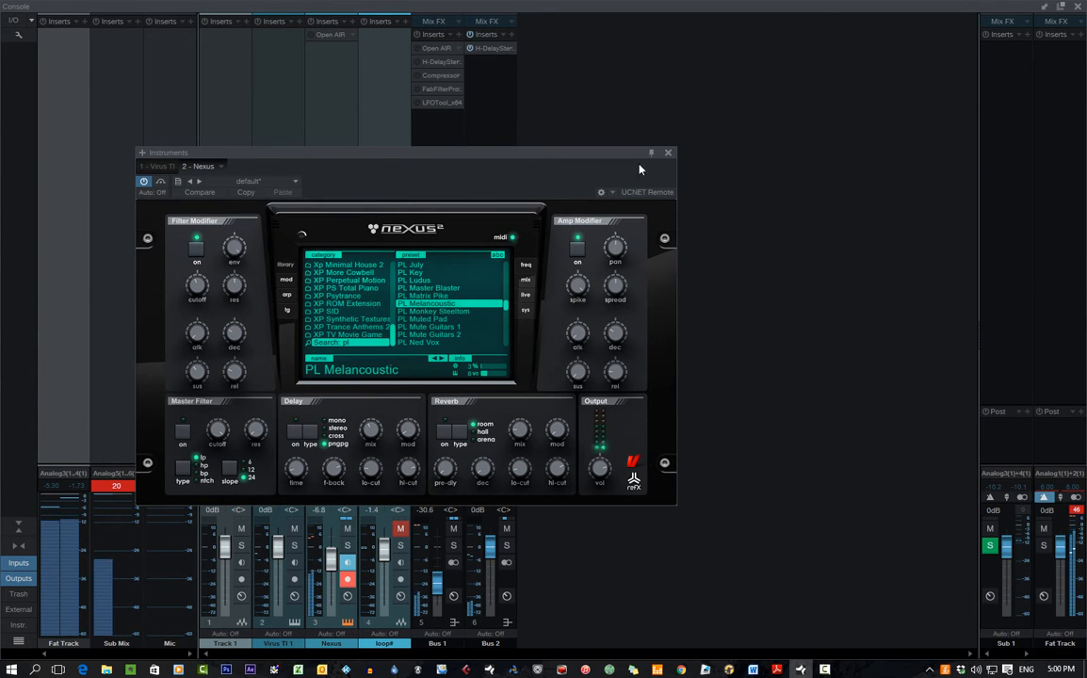
pyautogui.click(668, 153)
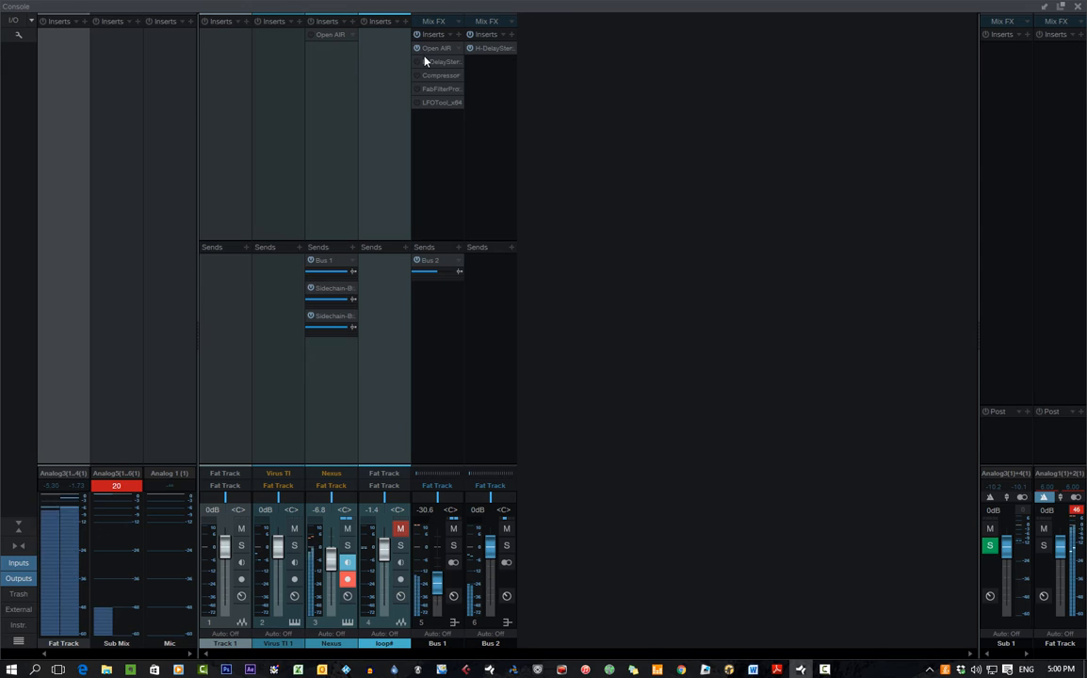
pyautogui.moveTo(441, 63)
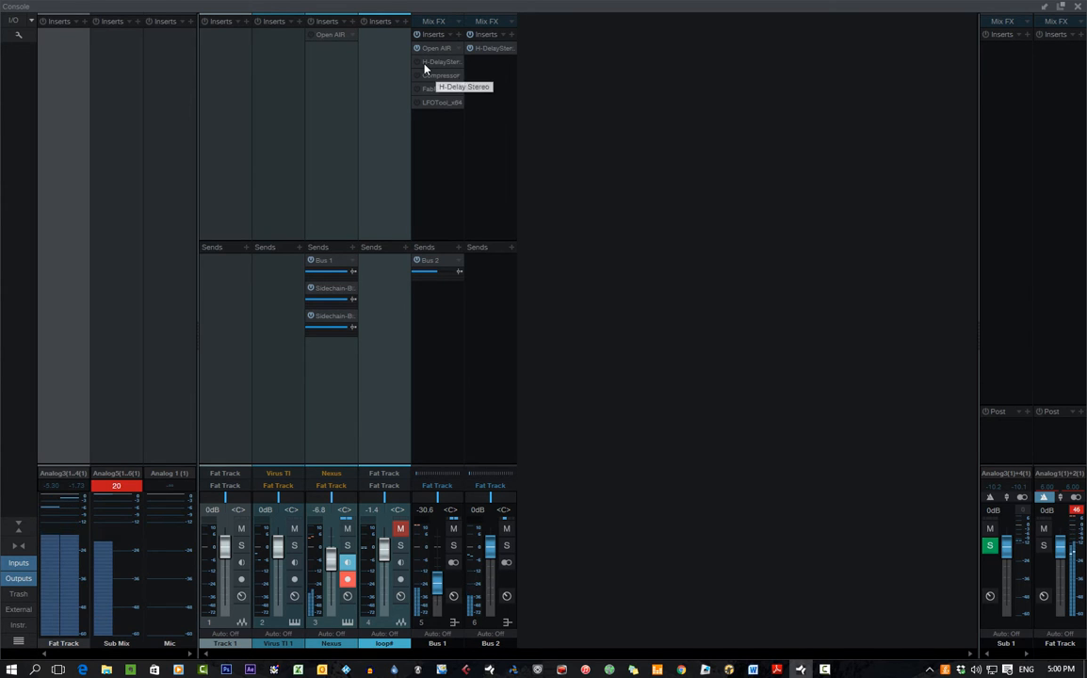
pyautogui.moveTo(441, 122)
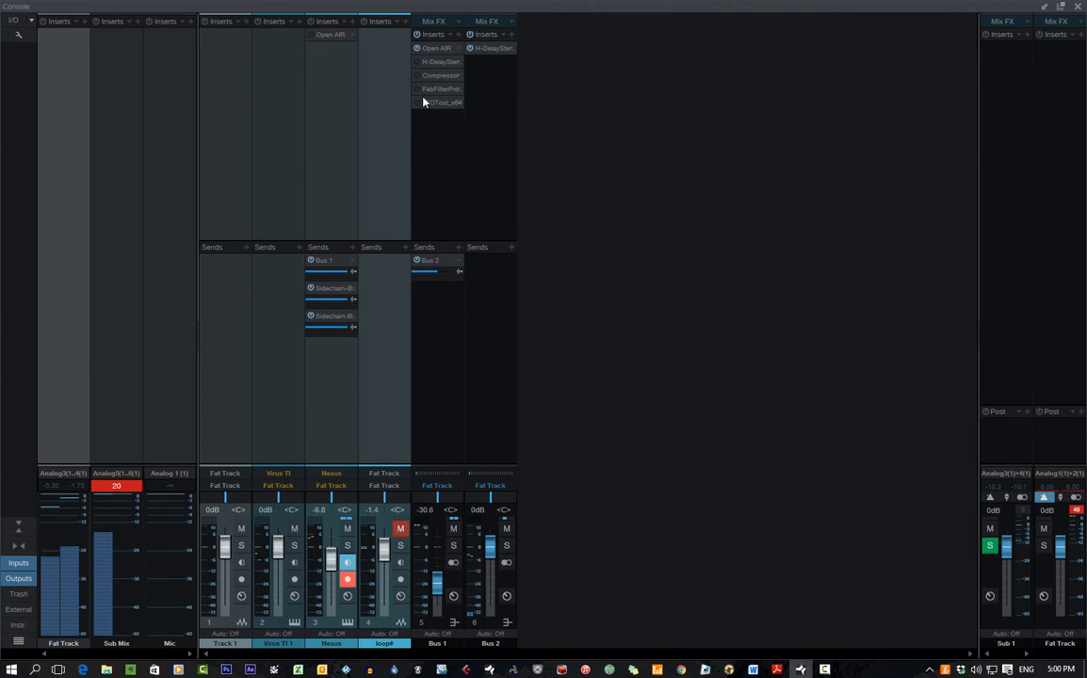
pyautogui.moveTo(422, 80)
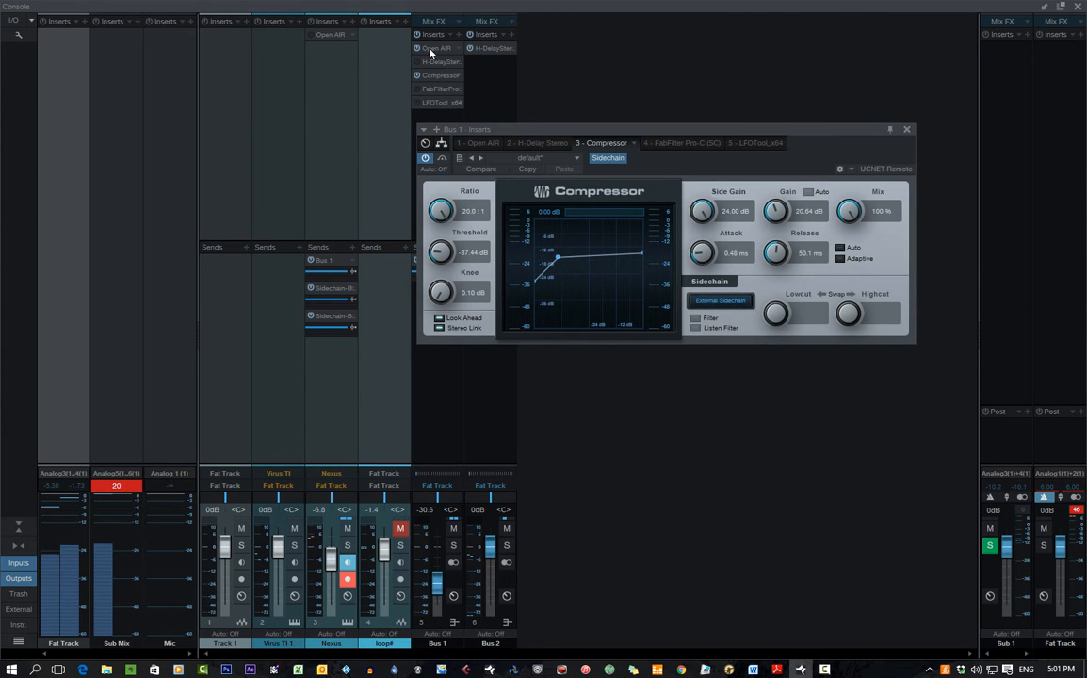
pyautogui.moveTo(442, 81)
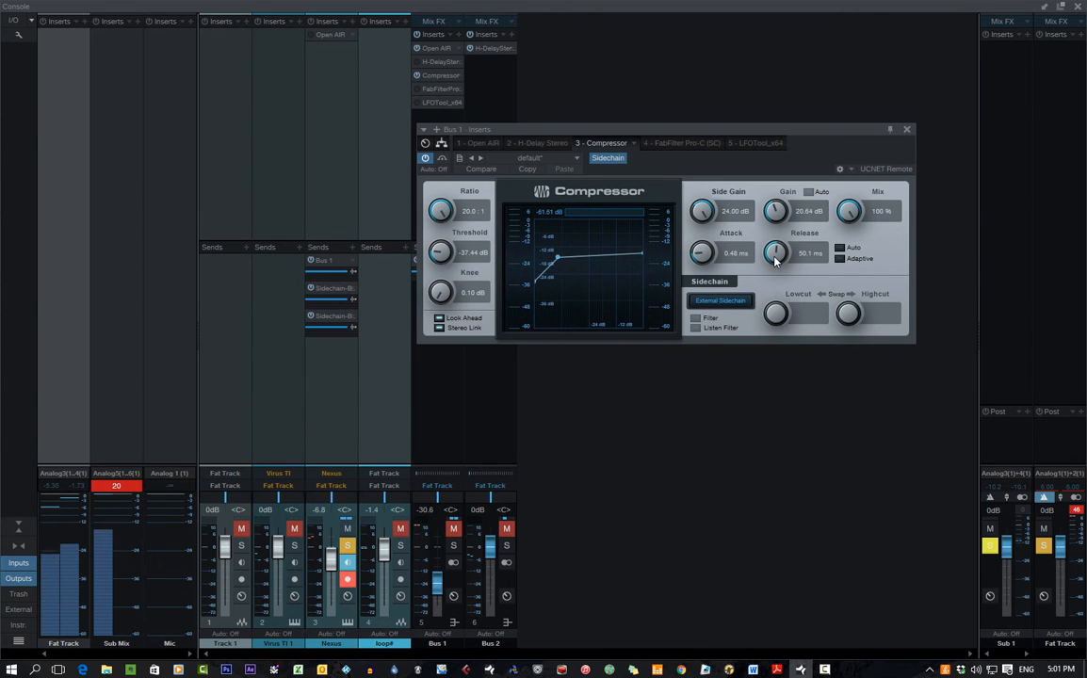
pyautogui.moveTo(743, 264)
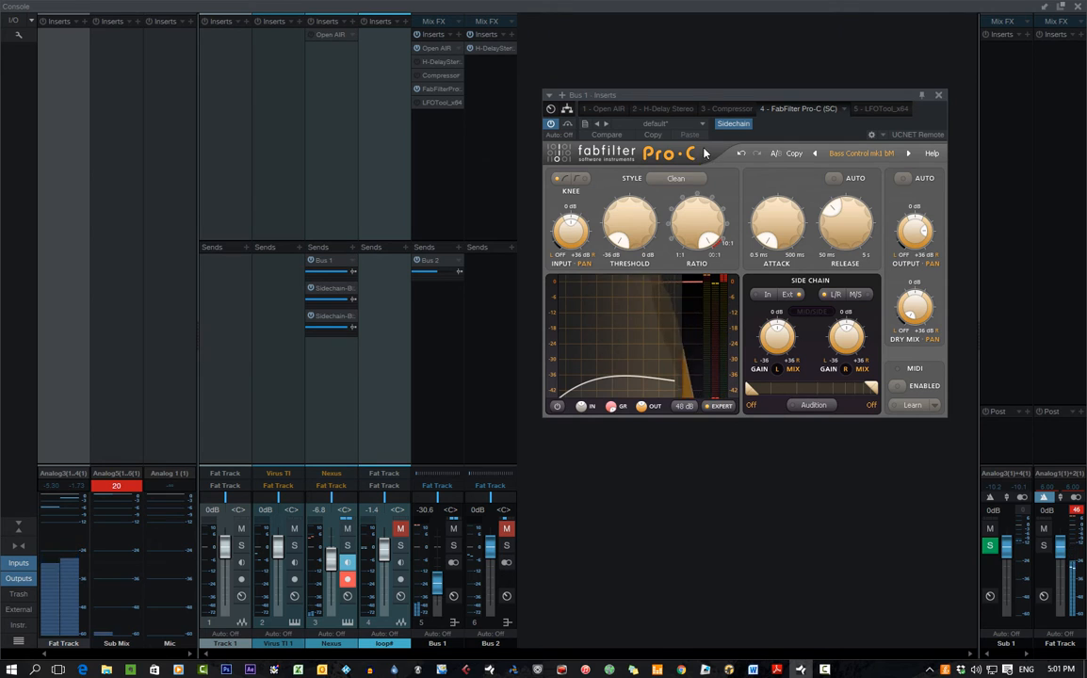
# Dismiss the FabFilter Pro-C editor to reveal the bus inserts on the console
pyautogui.click(676, 177)
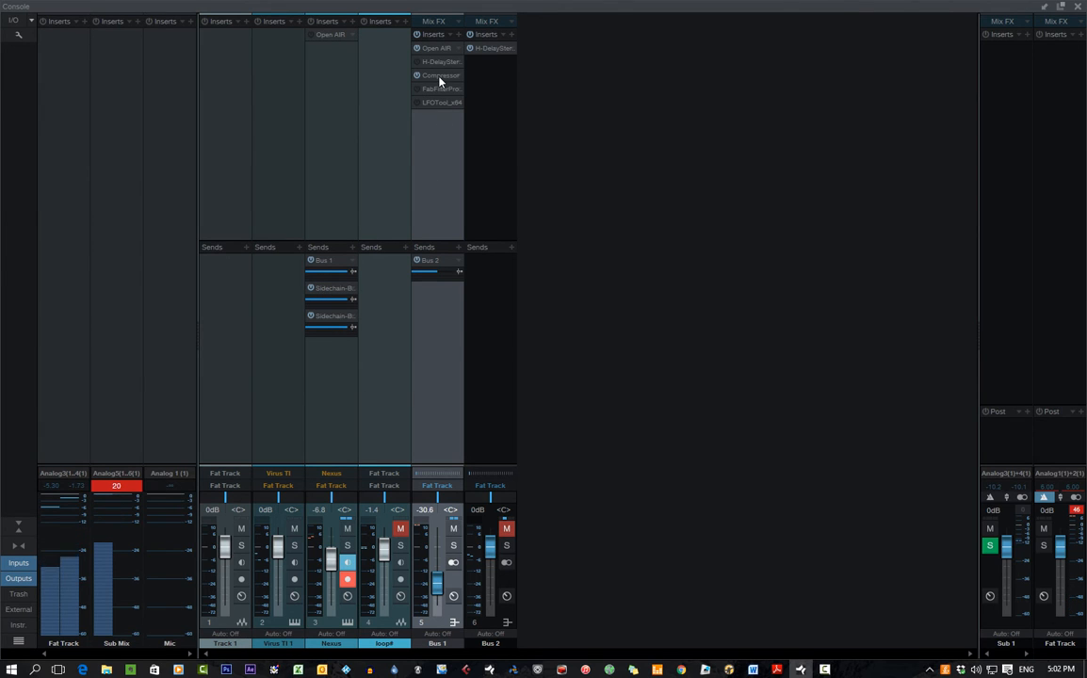
pyautogui.moveTo(329, 316)
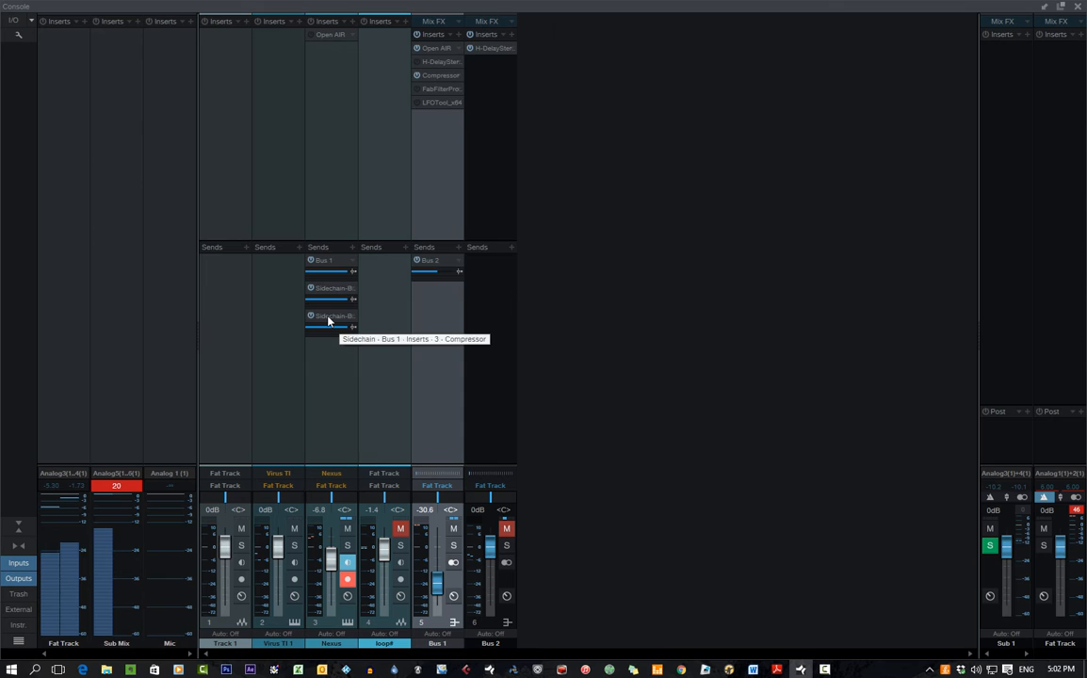
pyautogui.moveTo(895, 139)
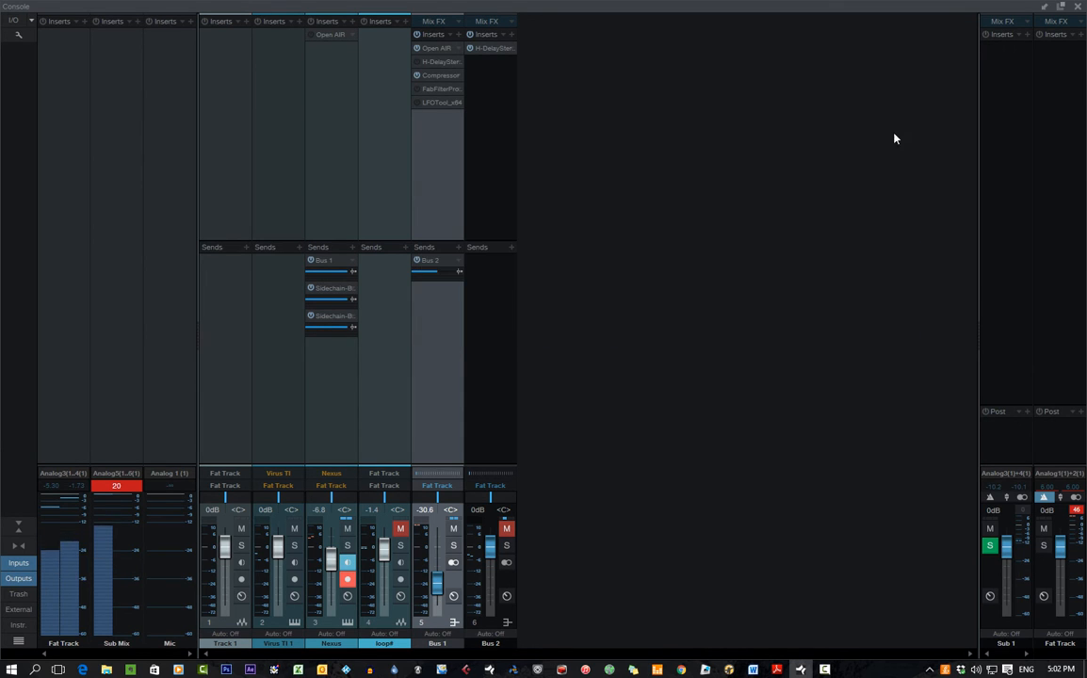
# Confirm the Bus 1 Compressor has Sidechain enabled and close its editor
pyautogui.click(441, 76)
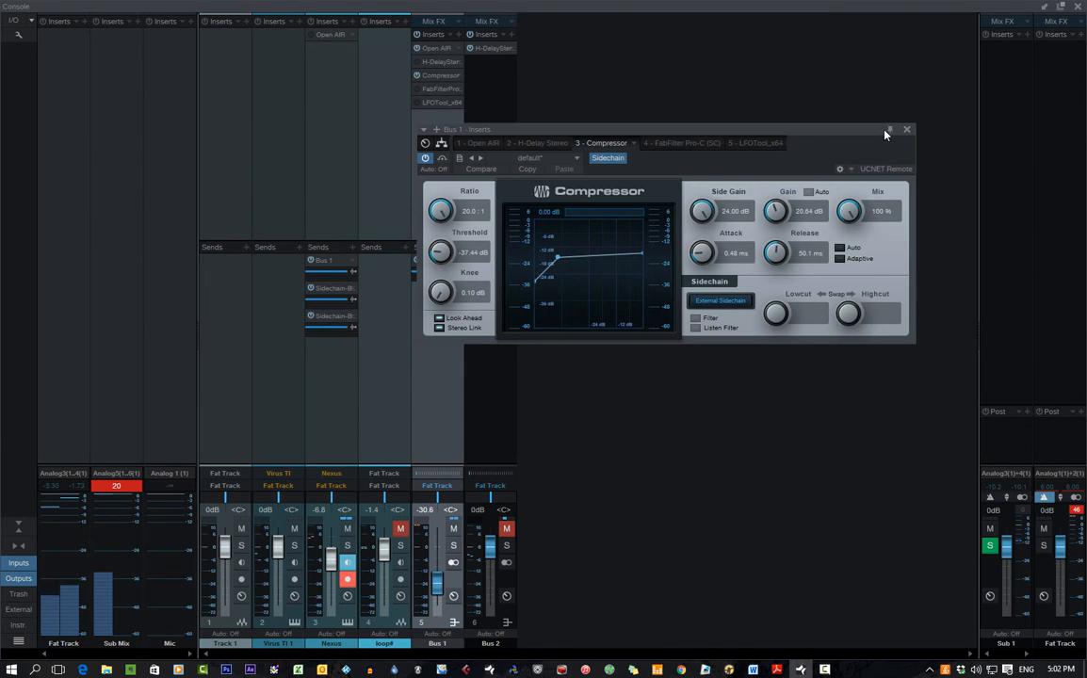
pyautogui.click(907, 128)
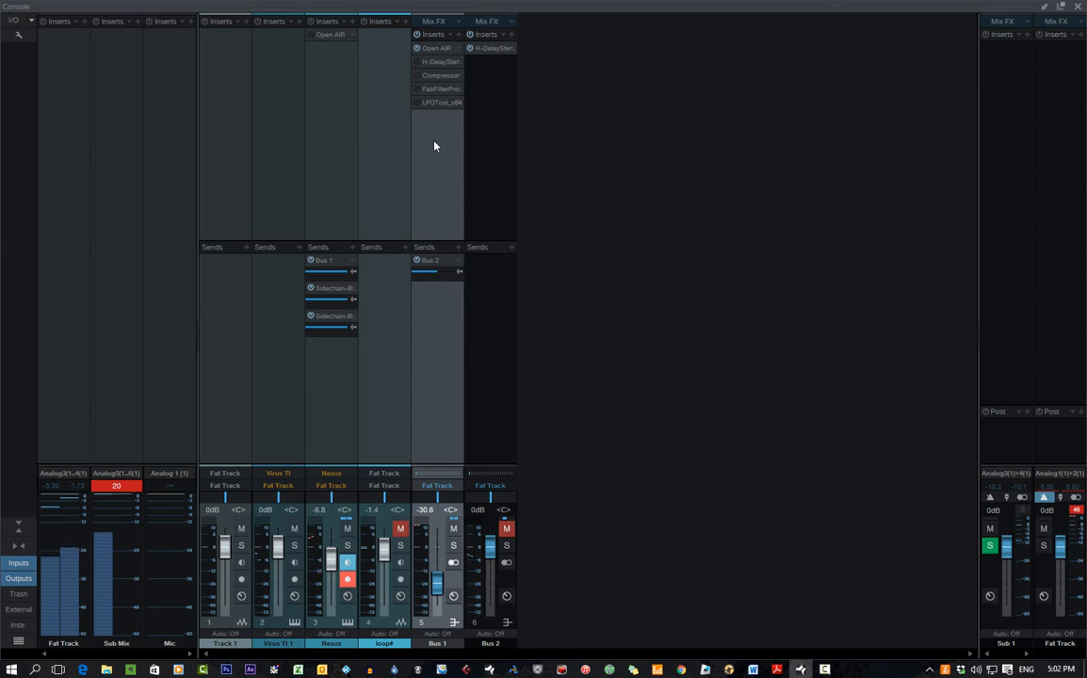
pyautogui.moveTo(441, 88)
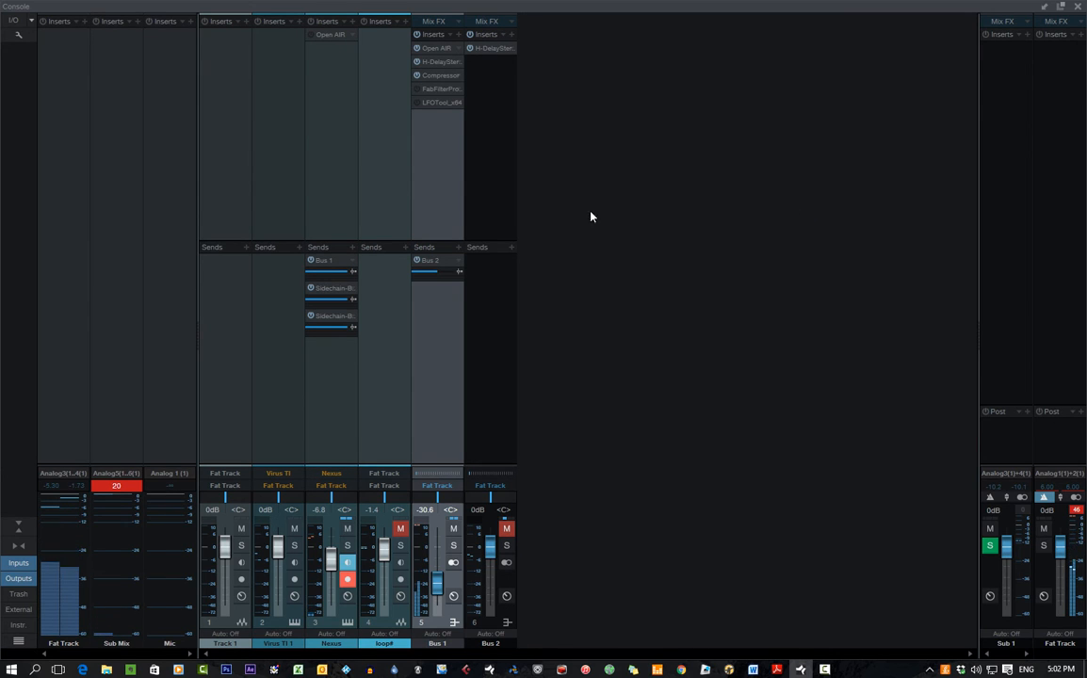
pyautogui.click(507, 527)
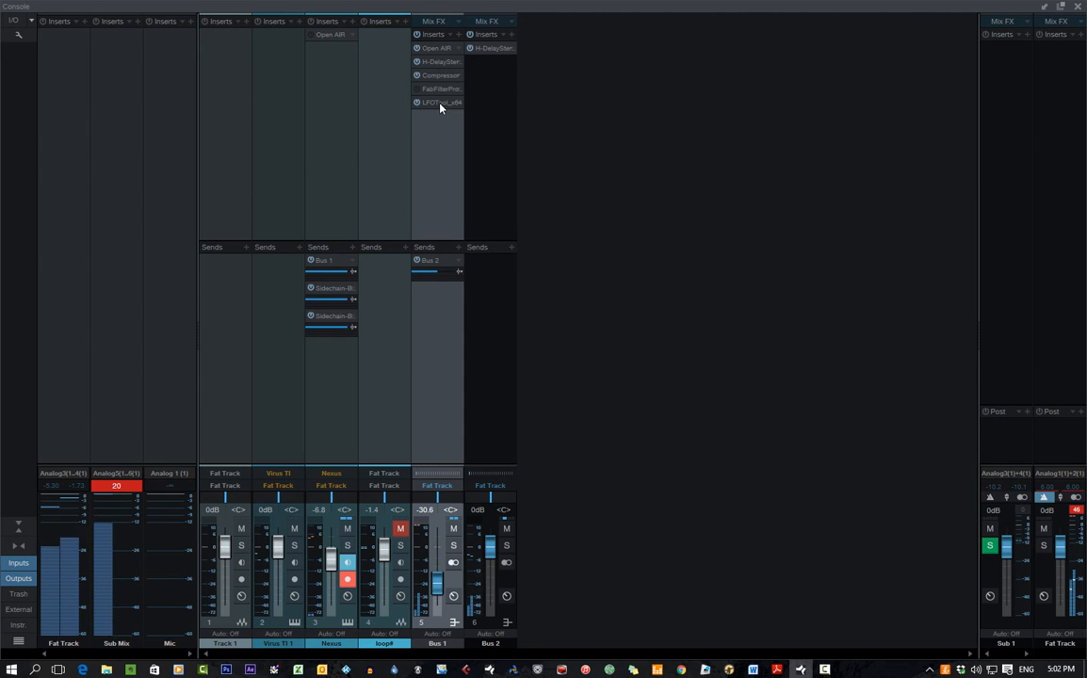
# Inspect and close LFOTool on Bus 1, then play the mix with an output channel muted
pyautogui.doubleClick(441, 102)
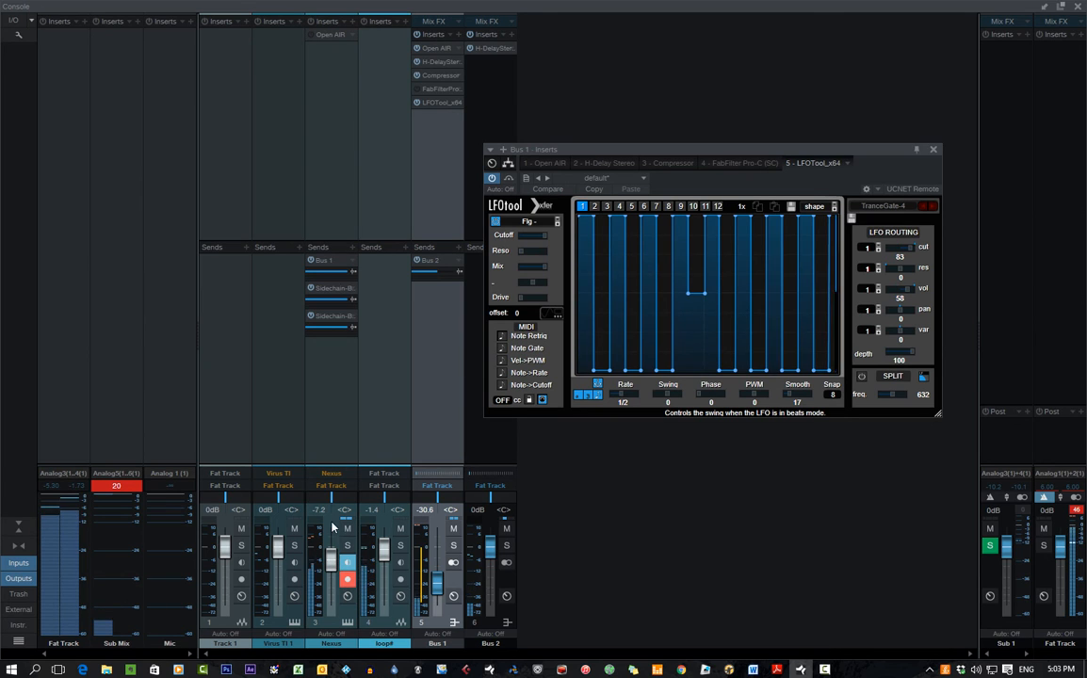
pyautogui.click(935, 149)
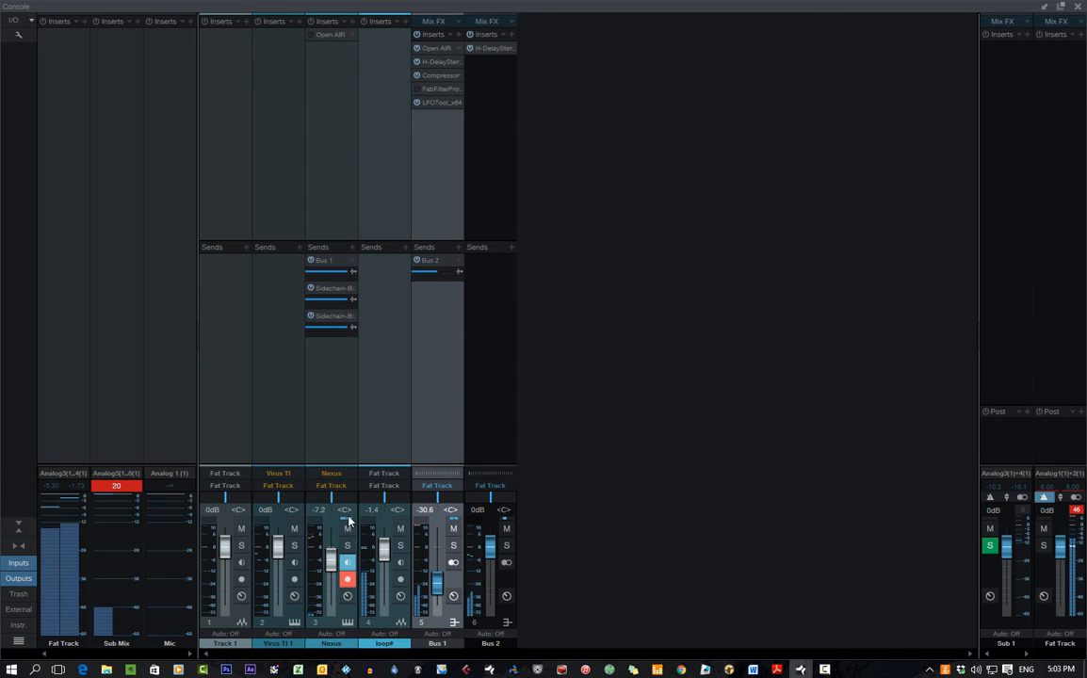
pyautogui.click(991, 527)
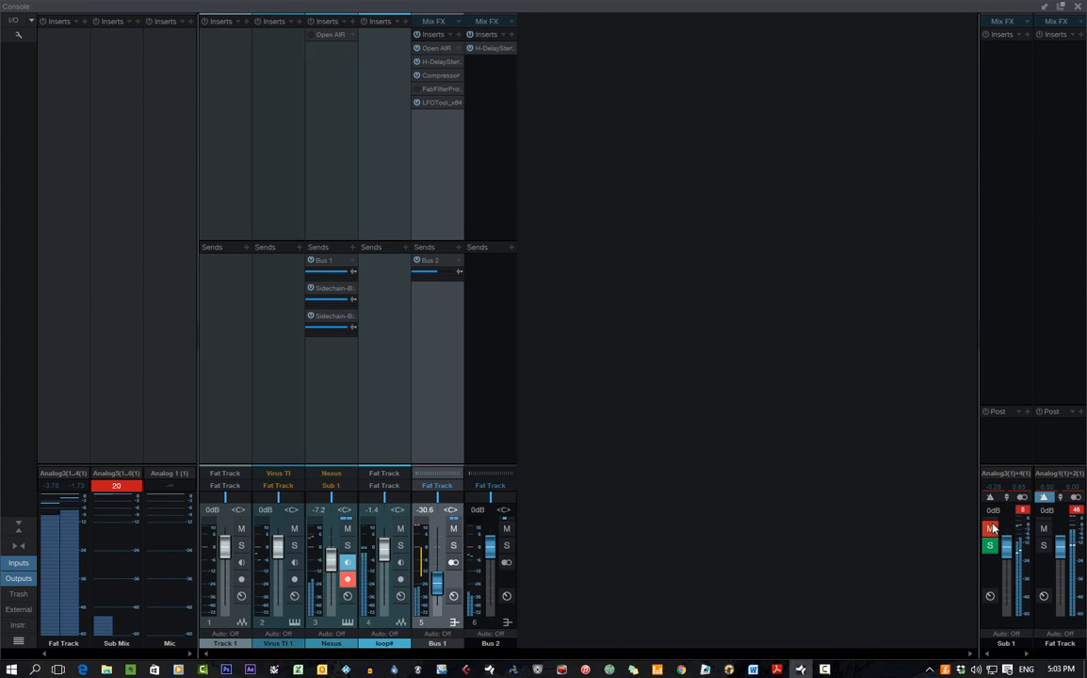
pyautogui.click(991, 546)
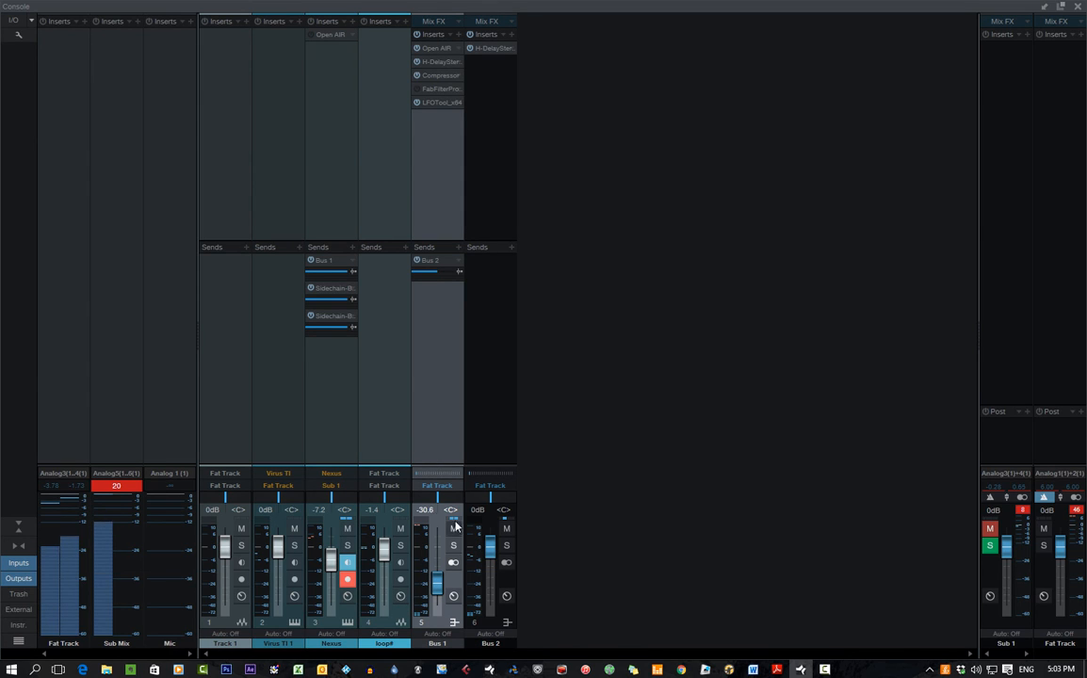
pyautogui.moveTo(554, 407)
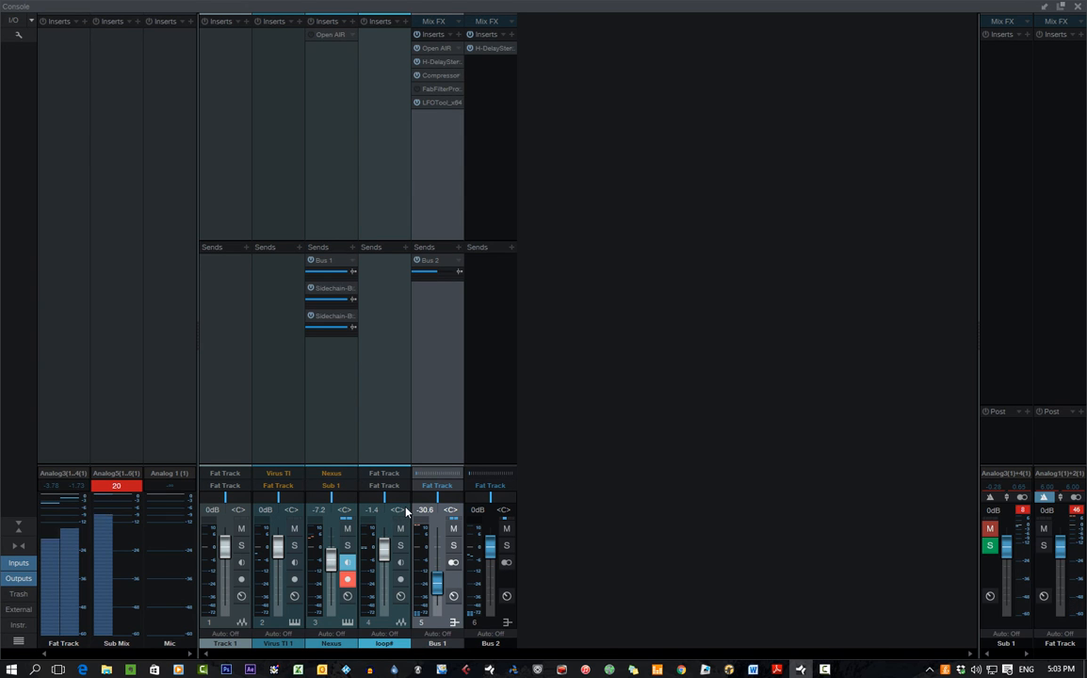
pyautogui.moveTo(648, 76)
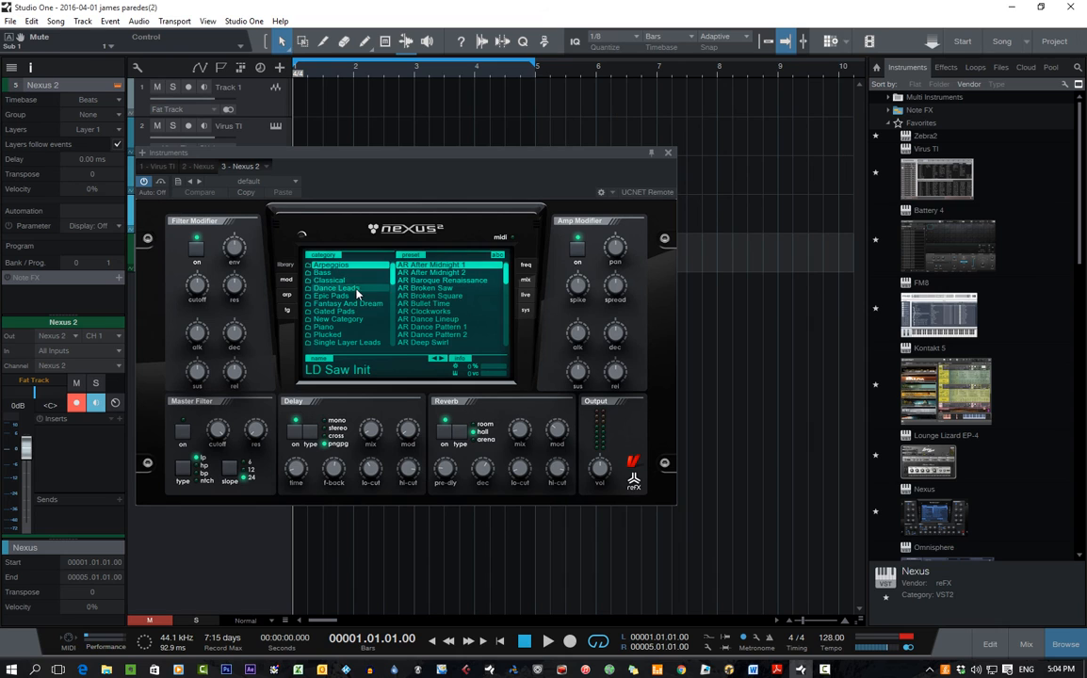
# Create a new Nexus 2 instrument track and bring up its editor
pyautogui.click(336, 286)
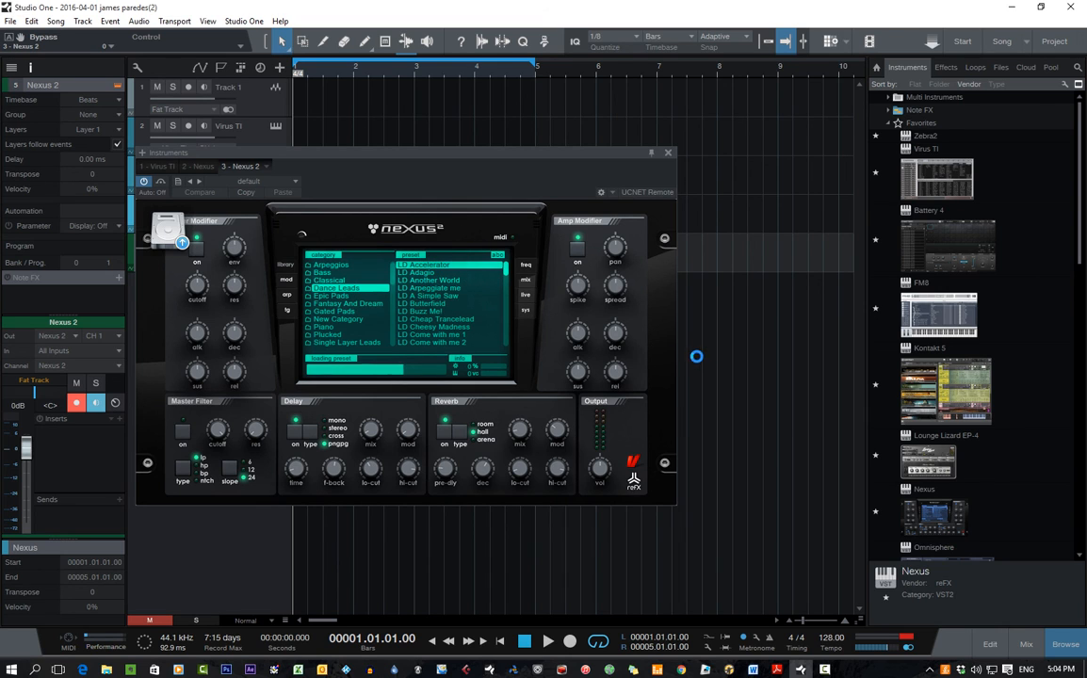
pyautogui.click(667, 153)
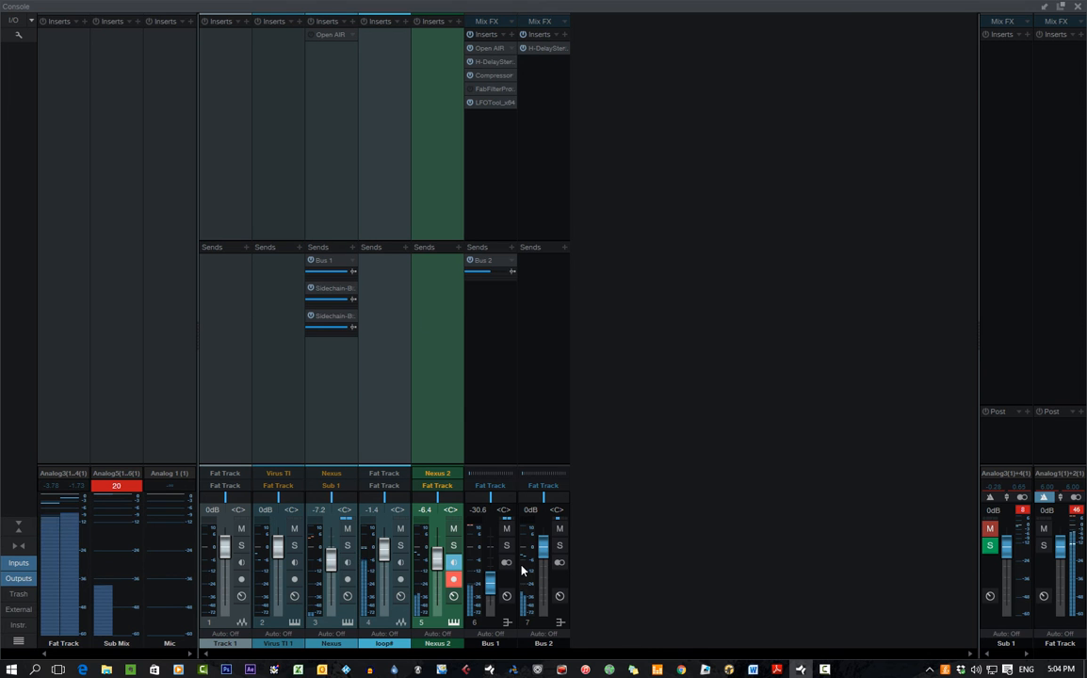
pyautogui.moveTo(482, 147)
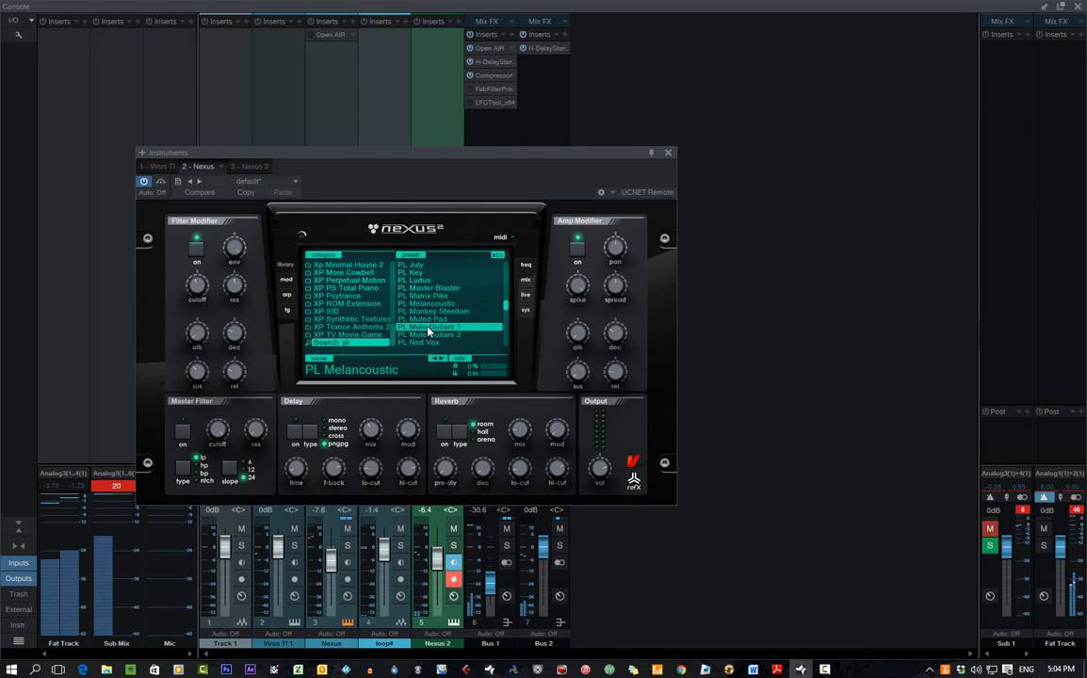
# Audition presets, settle on PL Matrix Pike and close the Nexus window
pyautogui.click(430, 328)
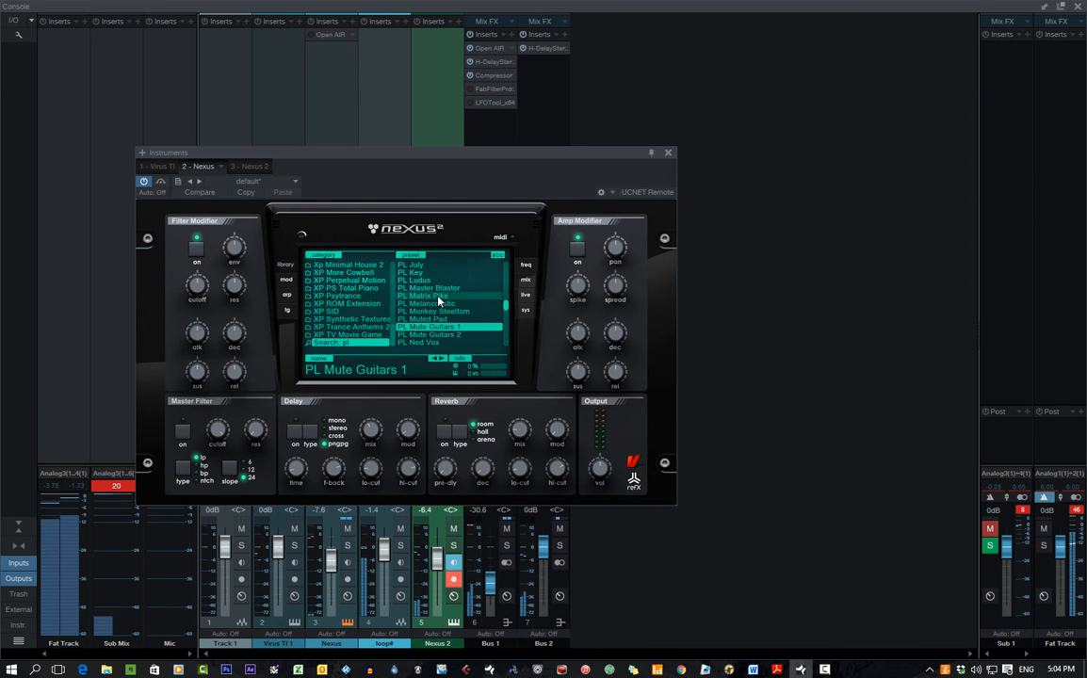
pyautogui.click(425, 296)
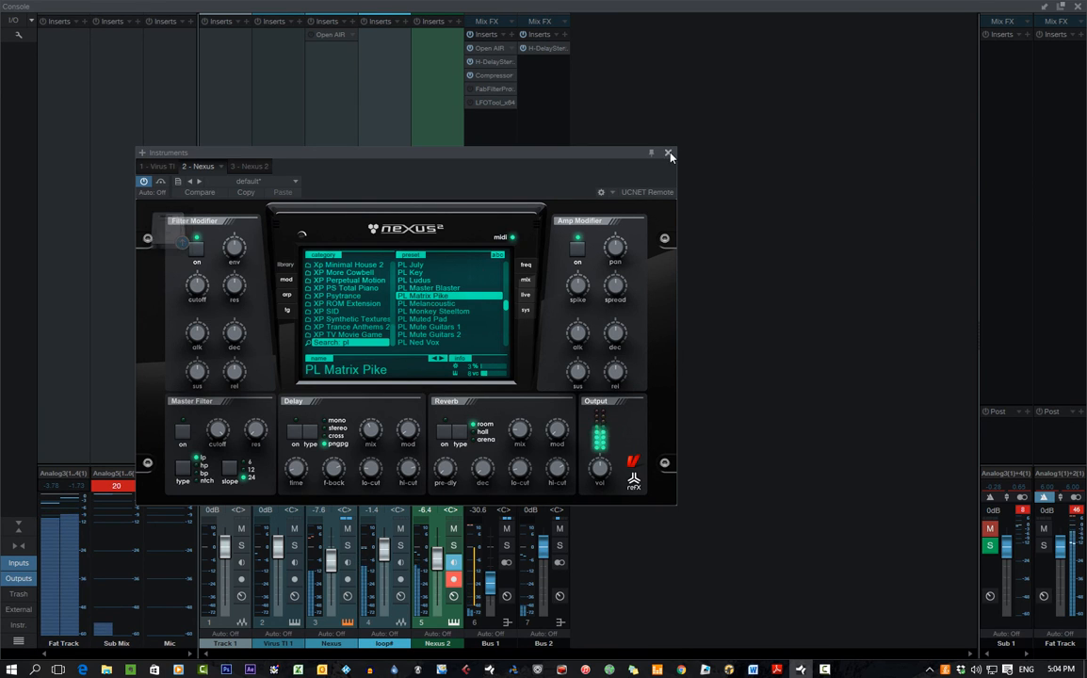
pyautogui.click(671, 153)
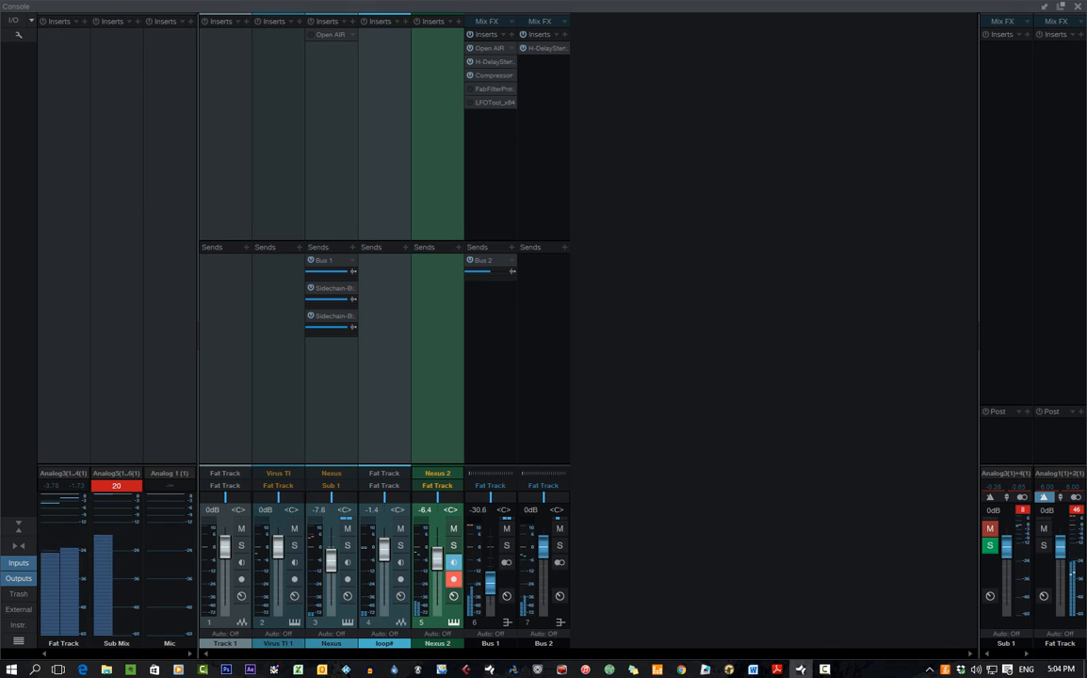